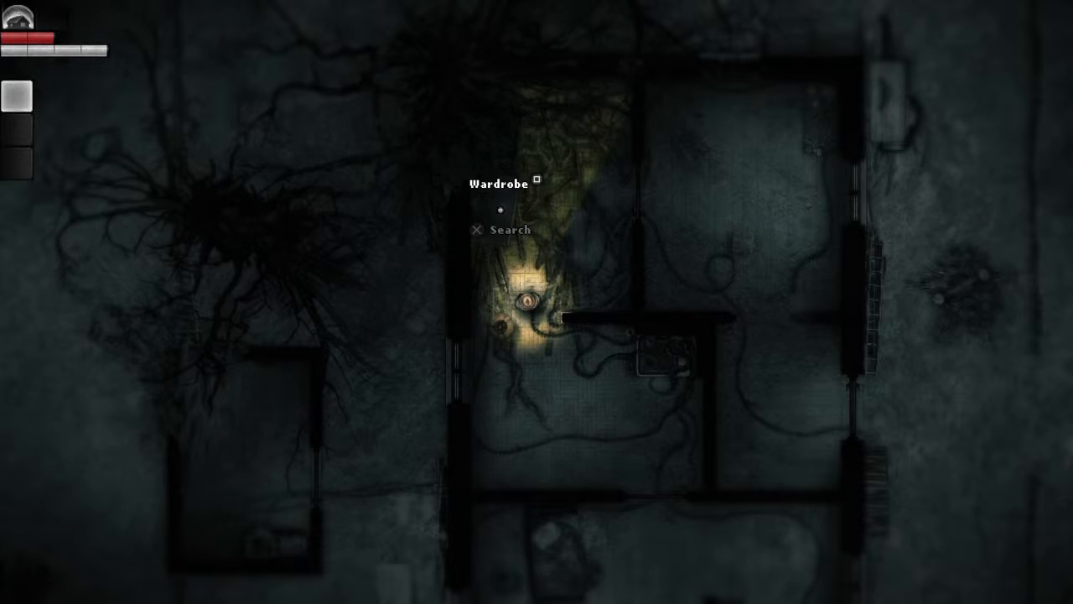
left_click(504, 228)
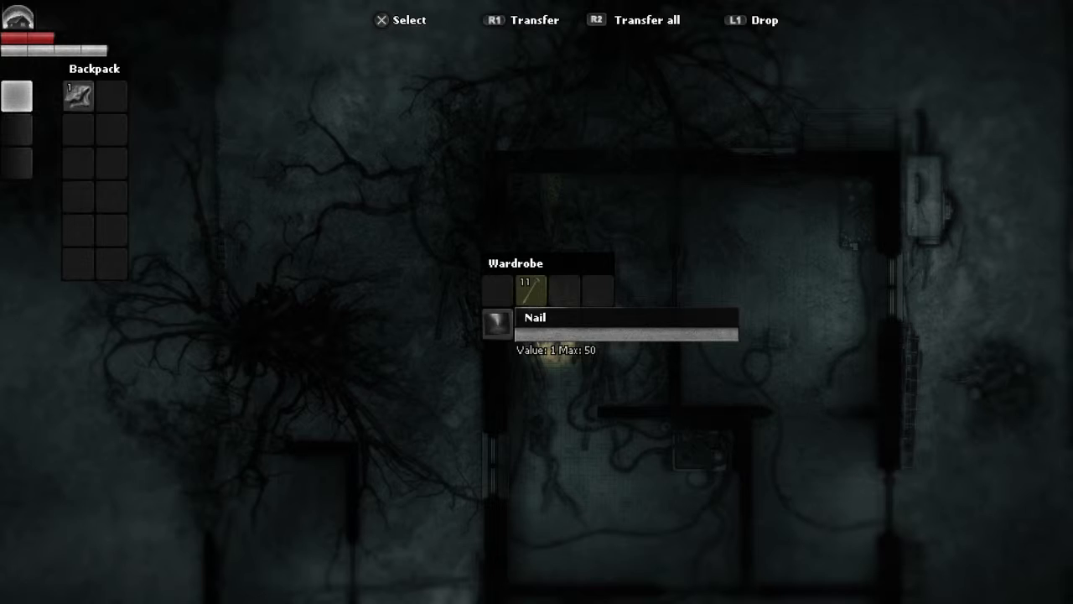
left_click(530, 291)
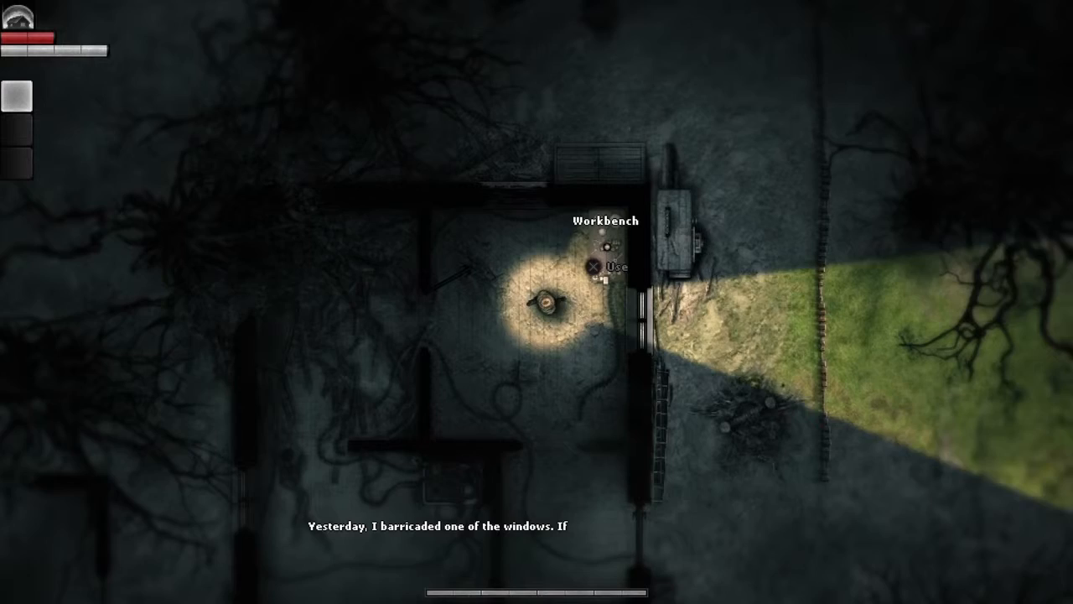
left_click(620, 265)
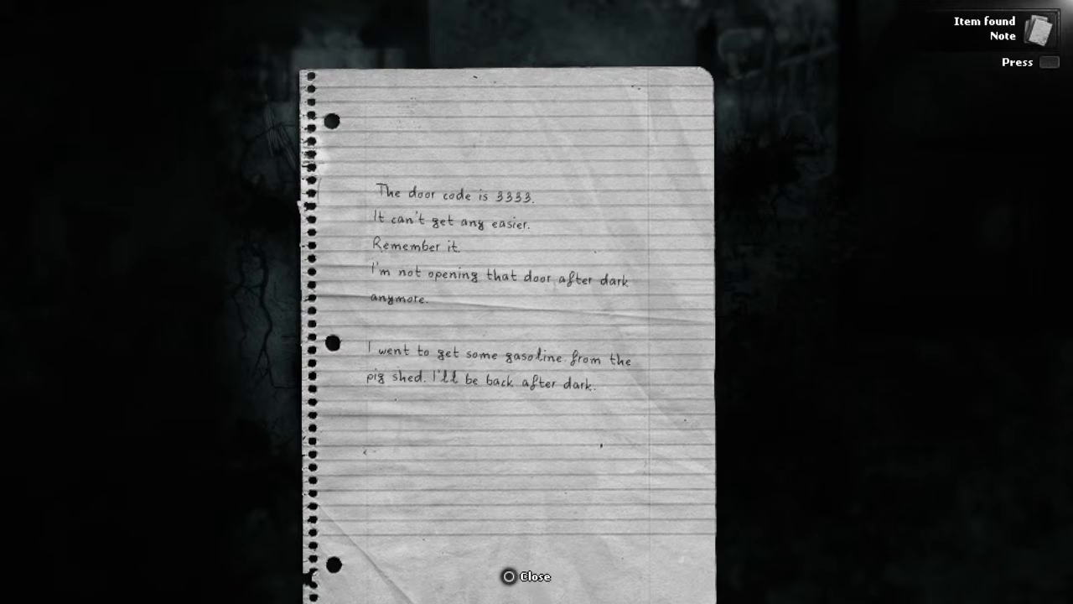
left_click(525, 577)
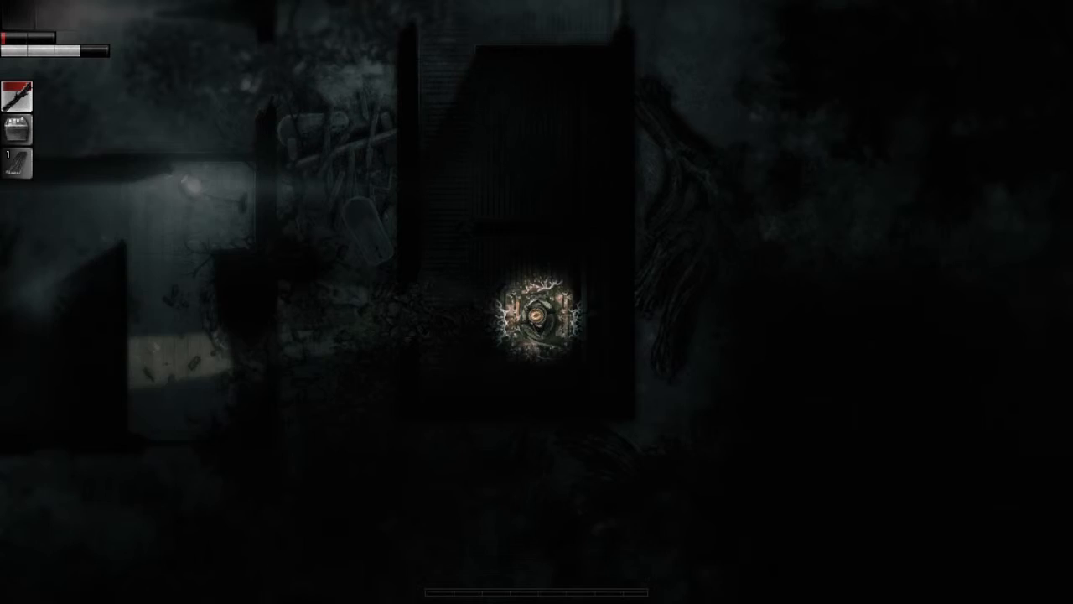